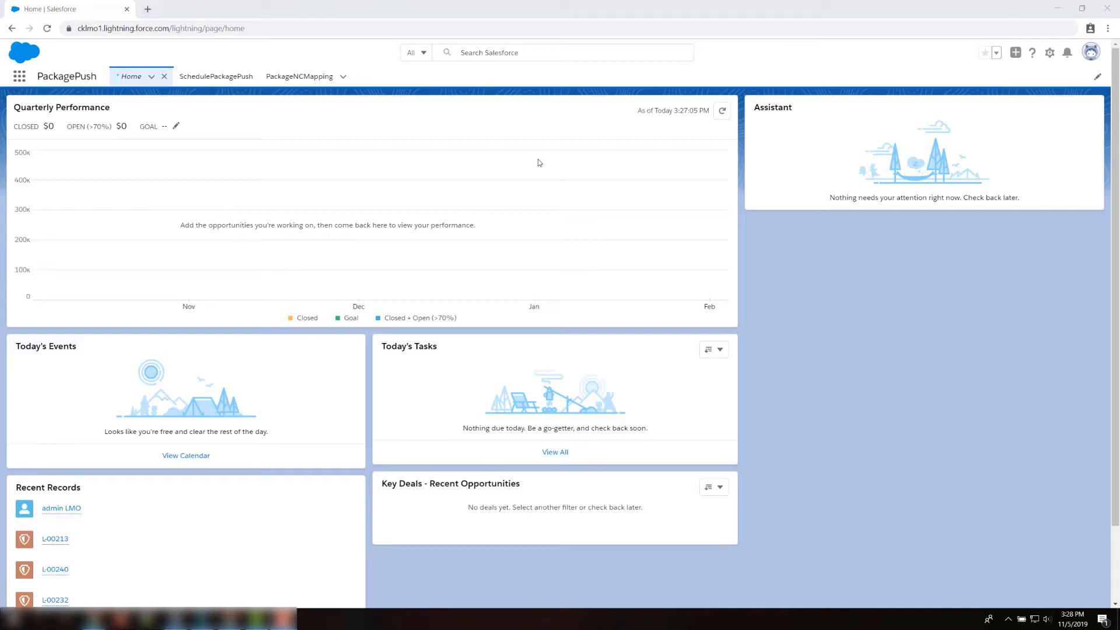
{"action": "key", "text": "ctrl+plus"}
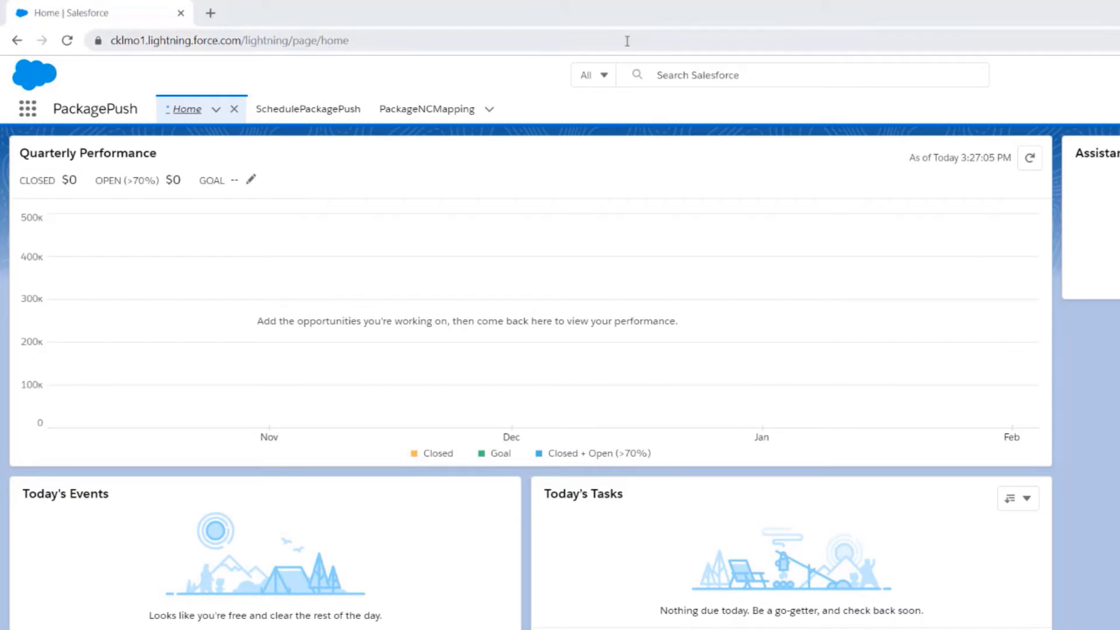
{"action": "left_click", "coordinate": [286, 39]}
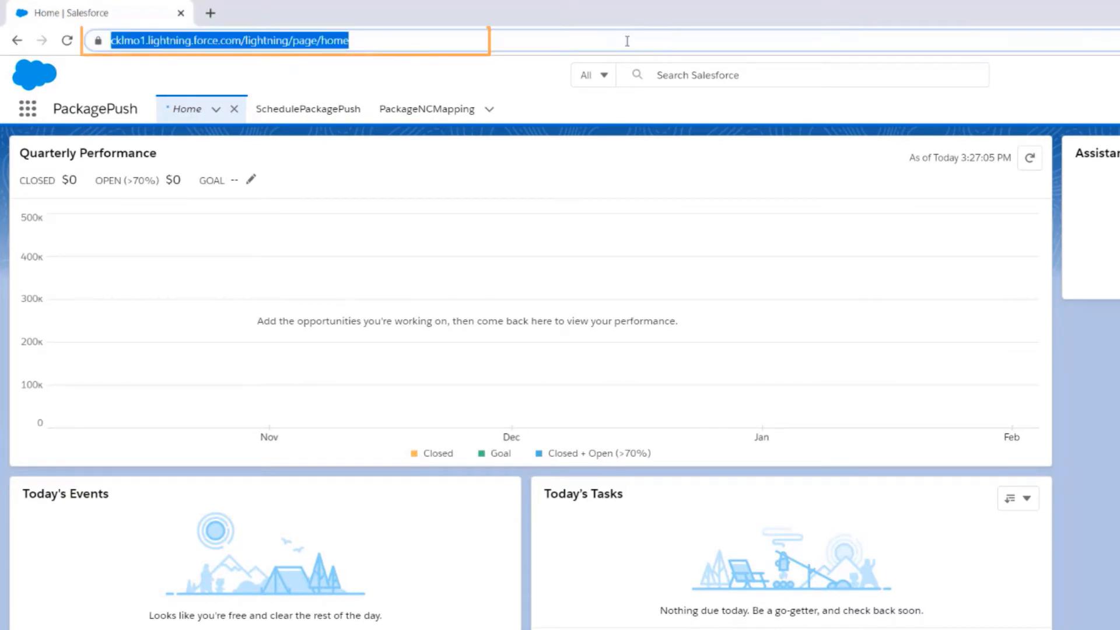
{"action": "type", "text": "https://cklmo1.my.salesforce.com/a02o00000039iri"}
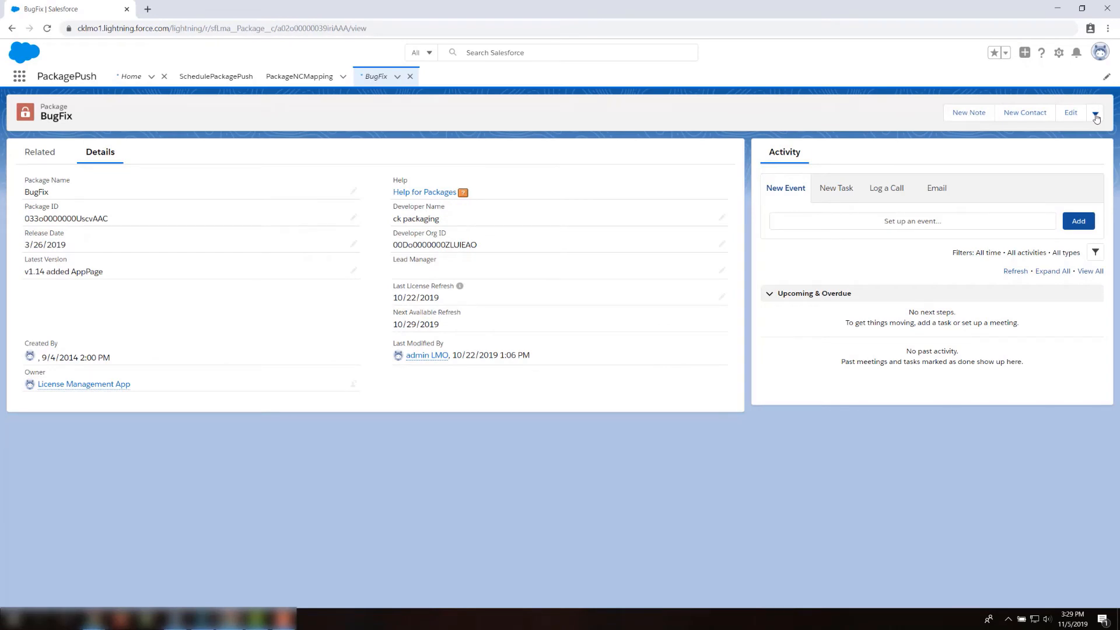
Expand the BugFix record's action menu beside Edit to reveal Refresh Licenses.
{"action": "left_click", "coordinate": [1096, 112]}
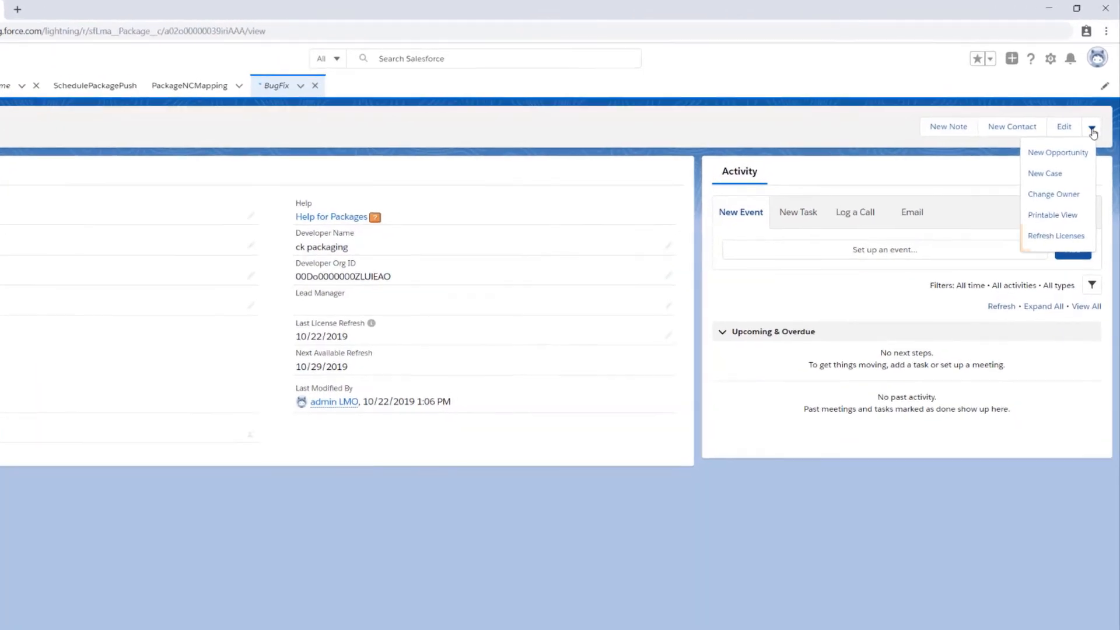
{"action": "mouse_move", "coordinate": [1056, 236]}
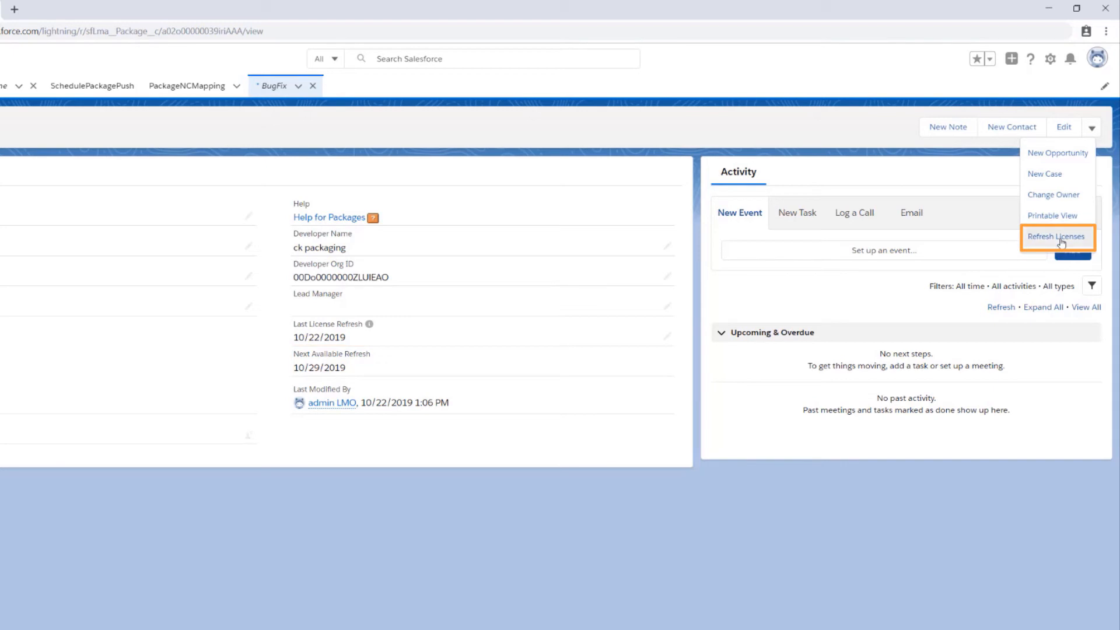
Choose Refresh Licenses and confirm it on the Package License Refresh page.
{"action": "left_click", "coordinate": [1056, 237]}
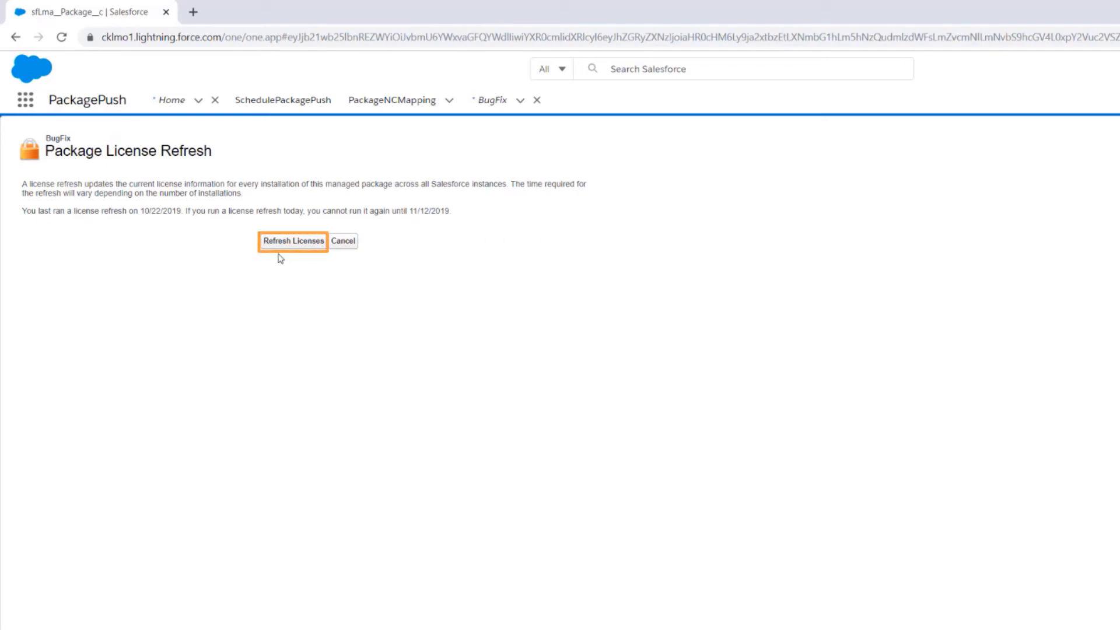
{"action": "left_click", "coordinate": [293, 240]}
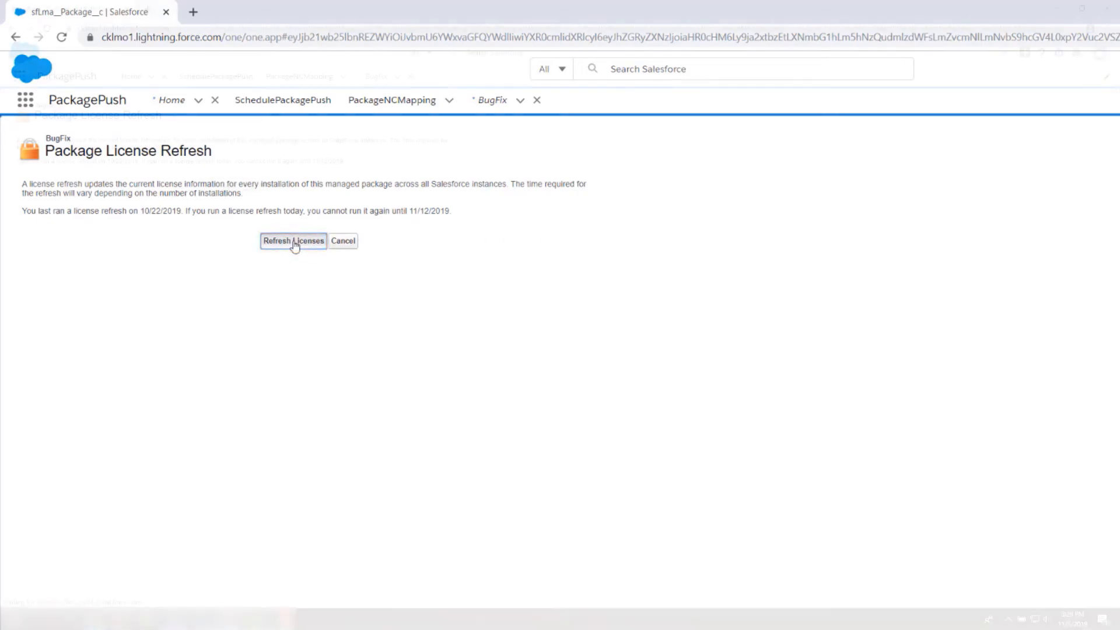